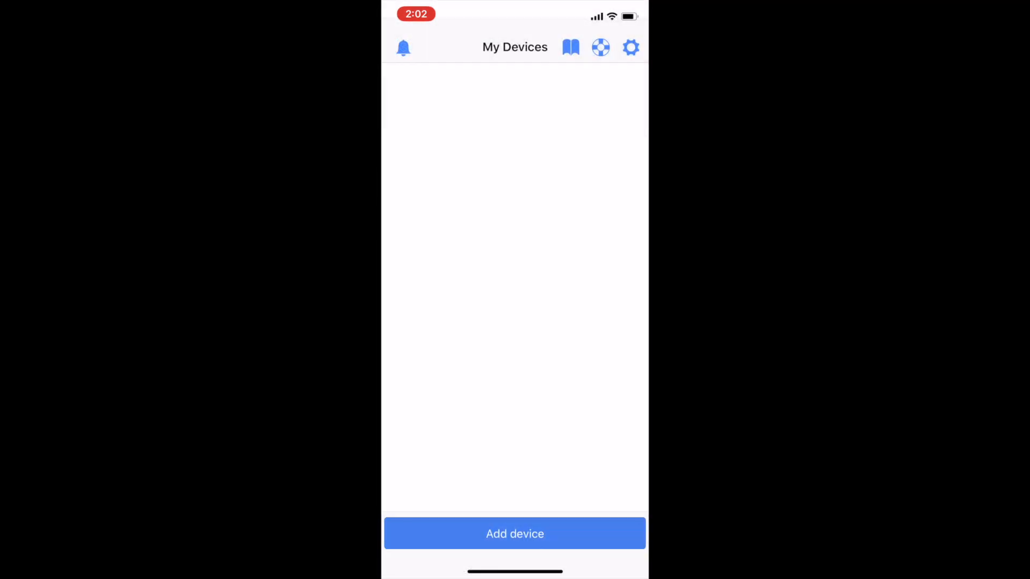
Step: Add a new device named INFINITY 50g, keeping host 10.10.100.254 and port 10001
left_click(514, 534)
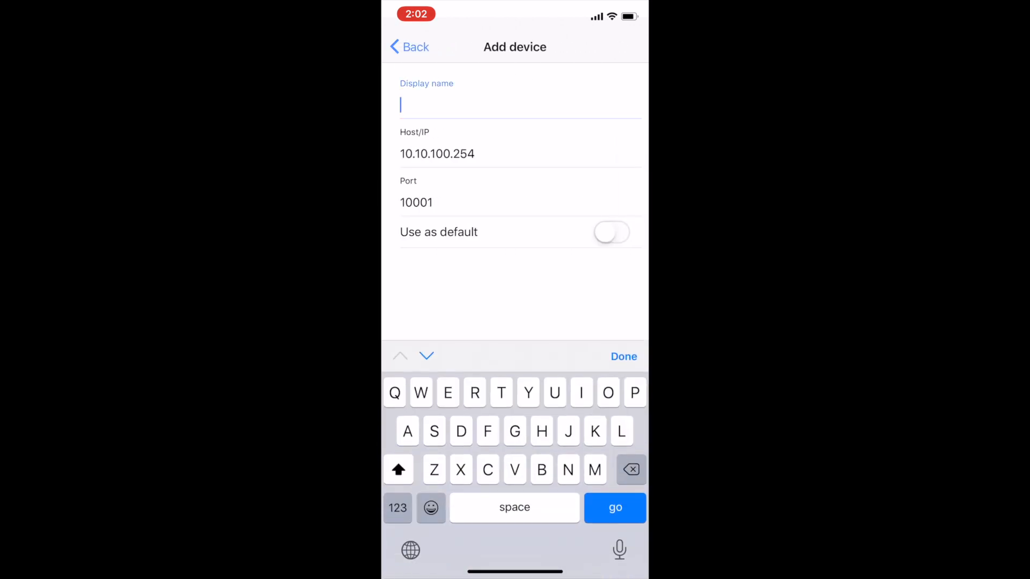
type("INFINITY")
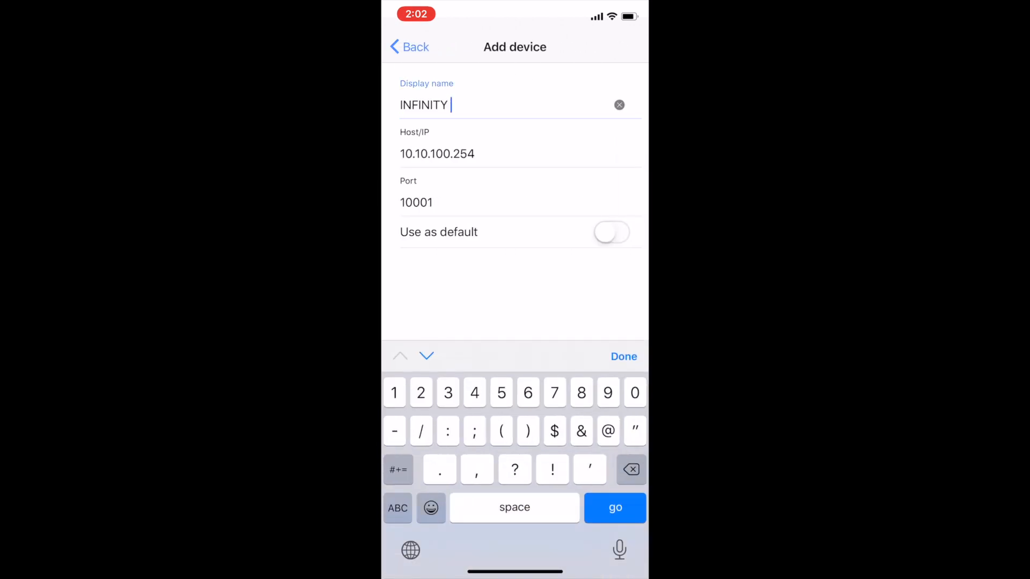
type("50g")
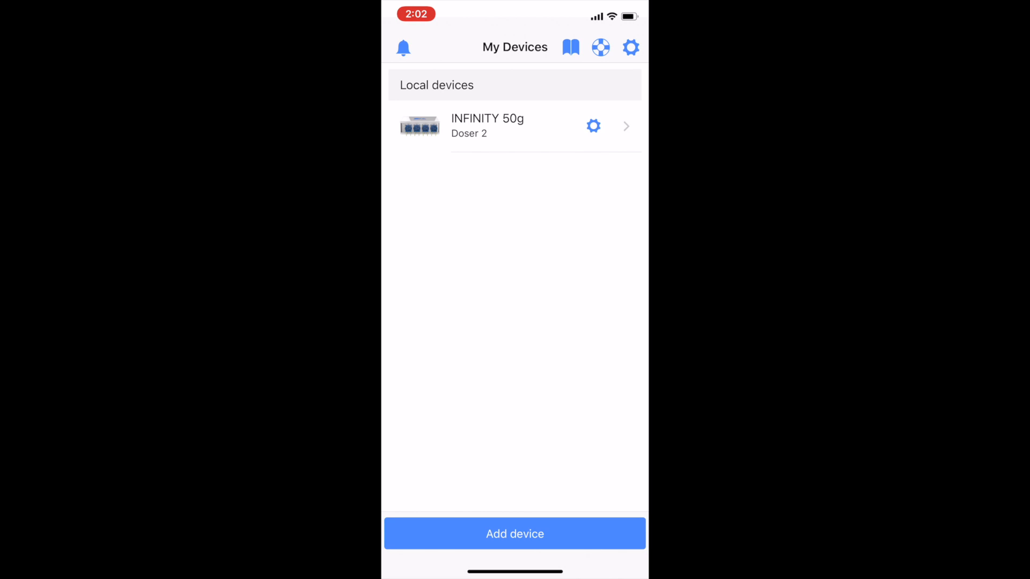
Step: Enter the INFINITY 50g dashboard and bring up the Add Tiles list
left_click(514, 126)
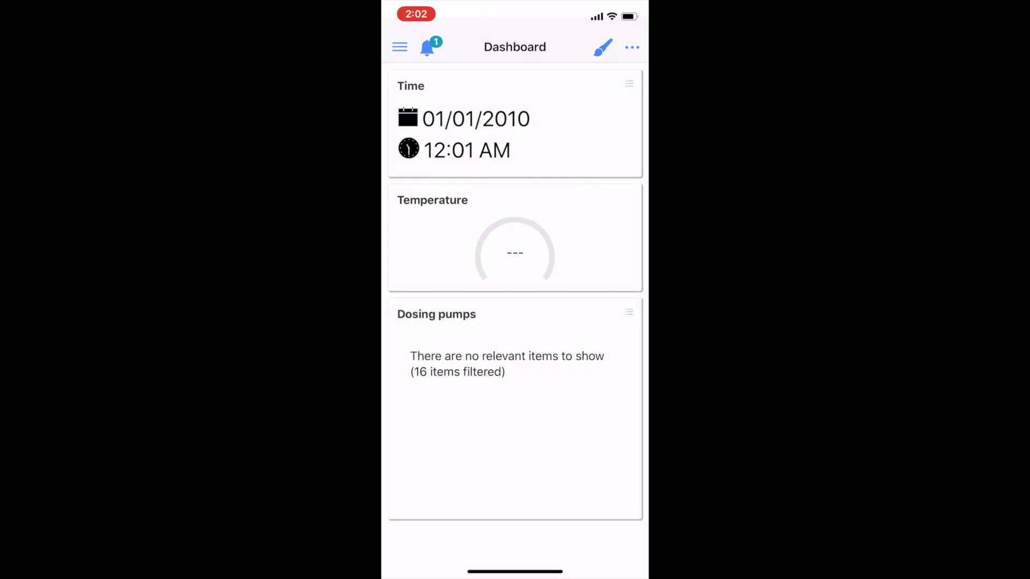
left_click(602, 46)
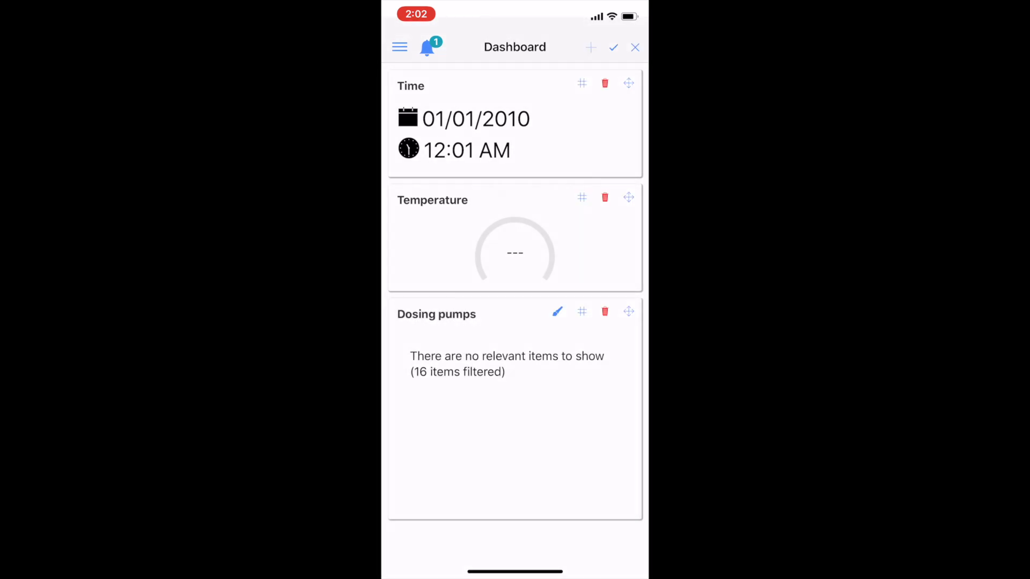
left_click(591, 46)
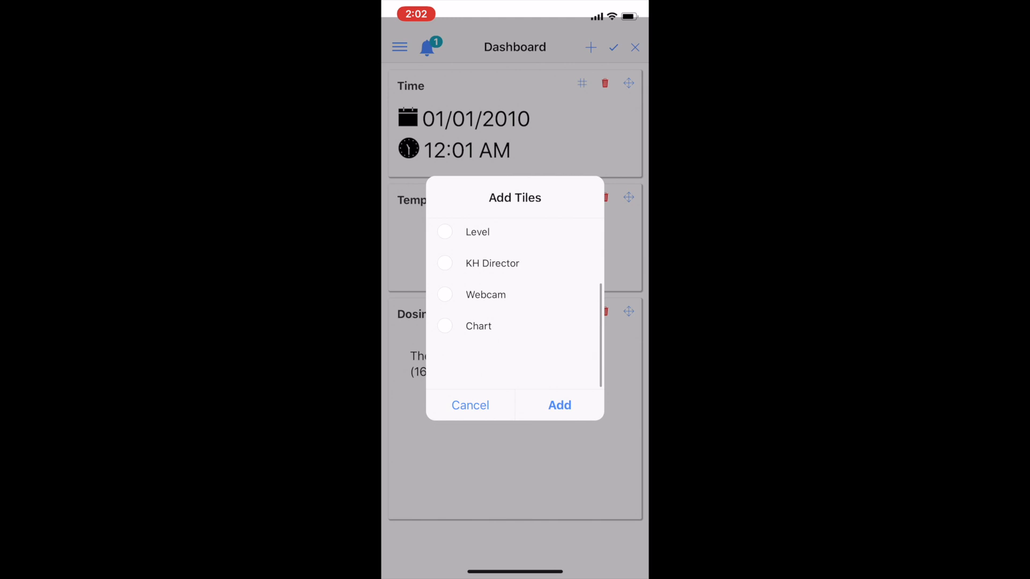
Step: Add the KH Director tile to the dashboard and finish editing the layout
left_click(444, 311)
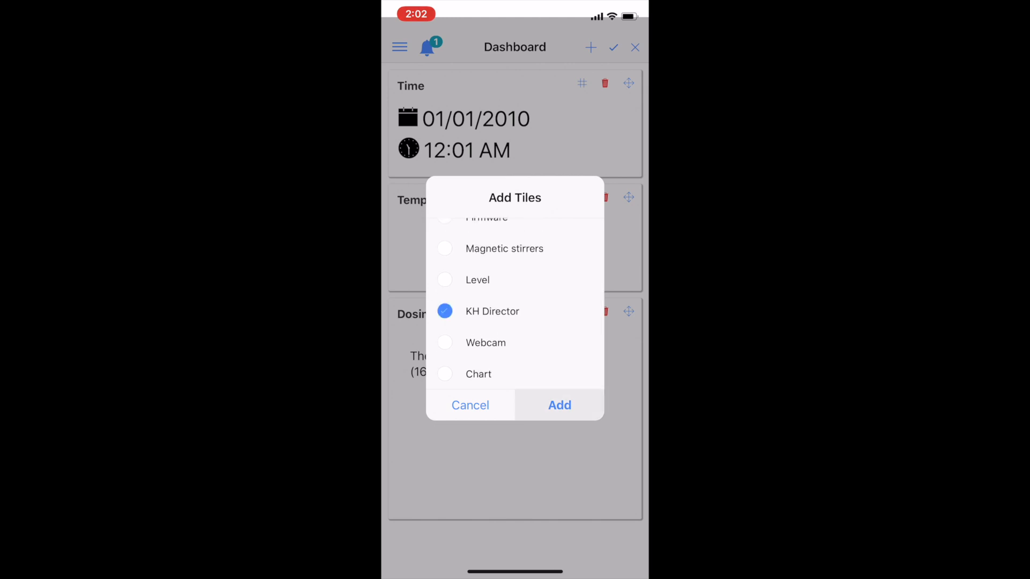
left_click(559, 404)
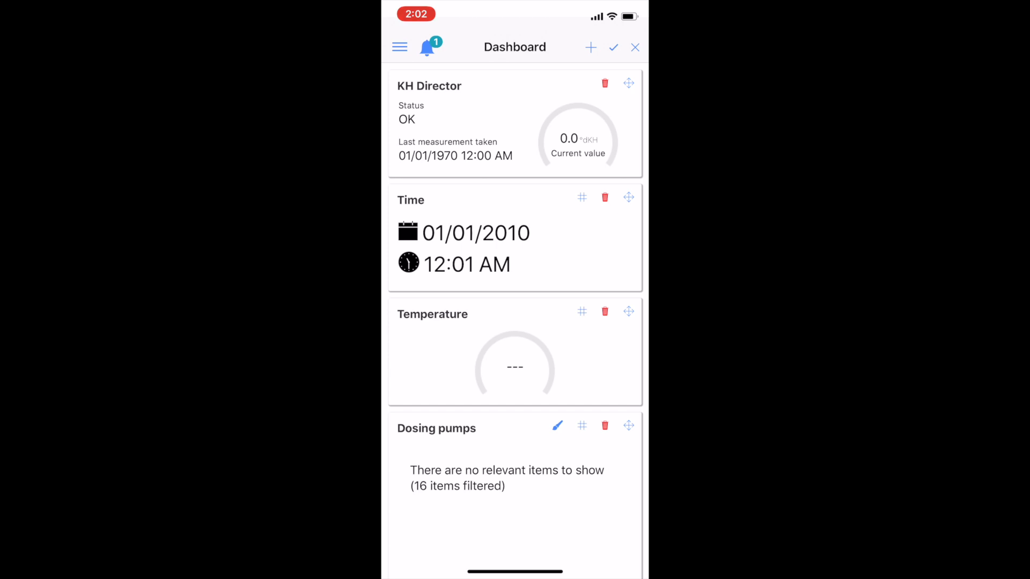
left_click(634, 46)
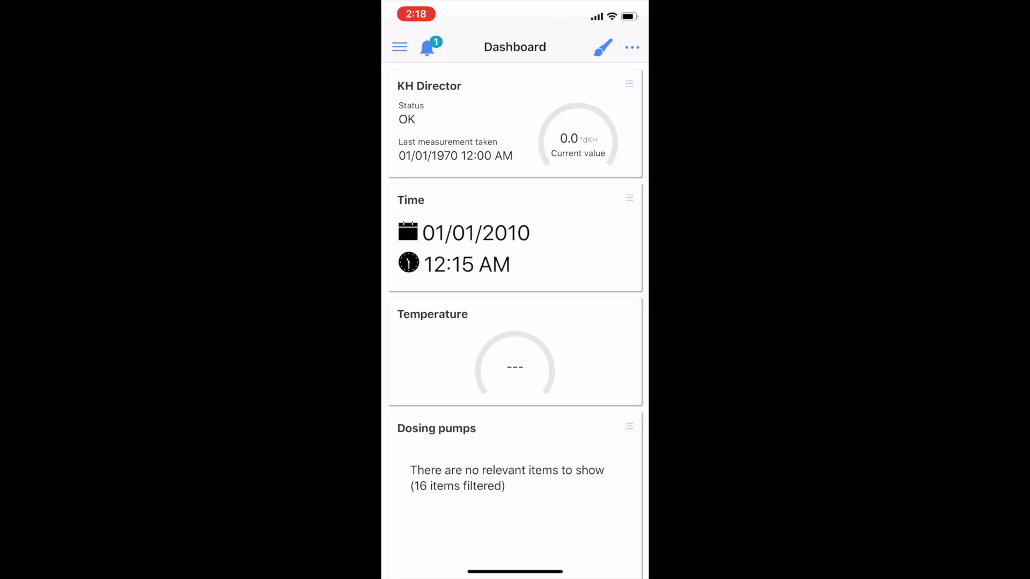
Step: Describe Dosing pump 1 as WATER and choose maximum speed 3 (fast)
left_click(399, 46)
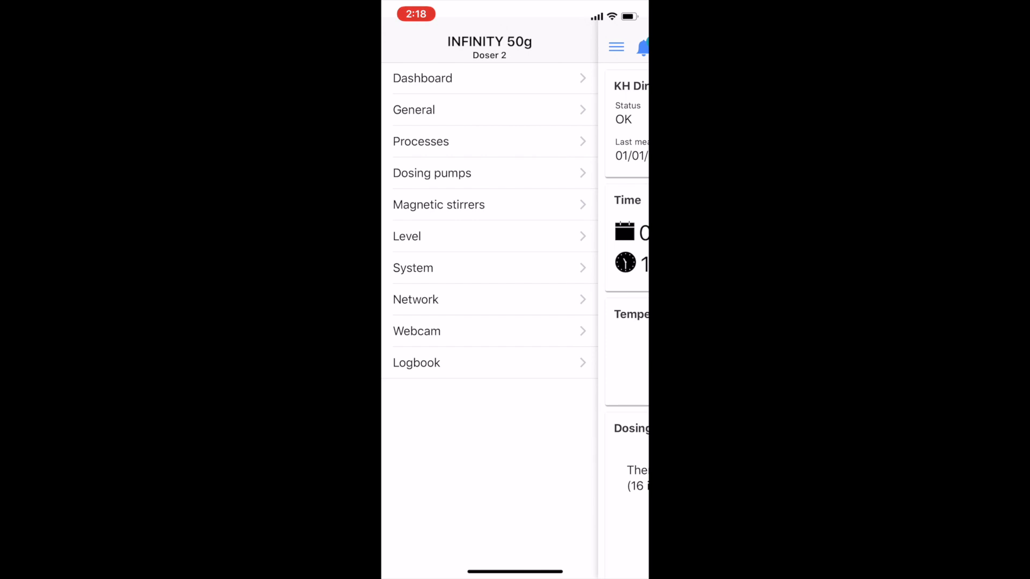
left_click(431, 173)
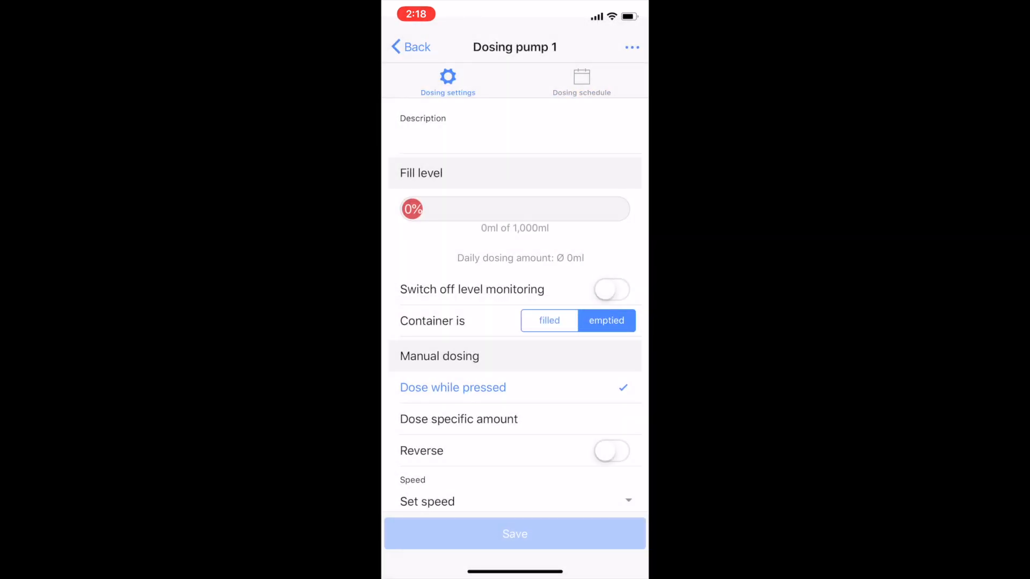
type("WATER")
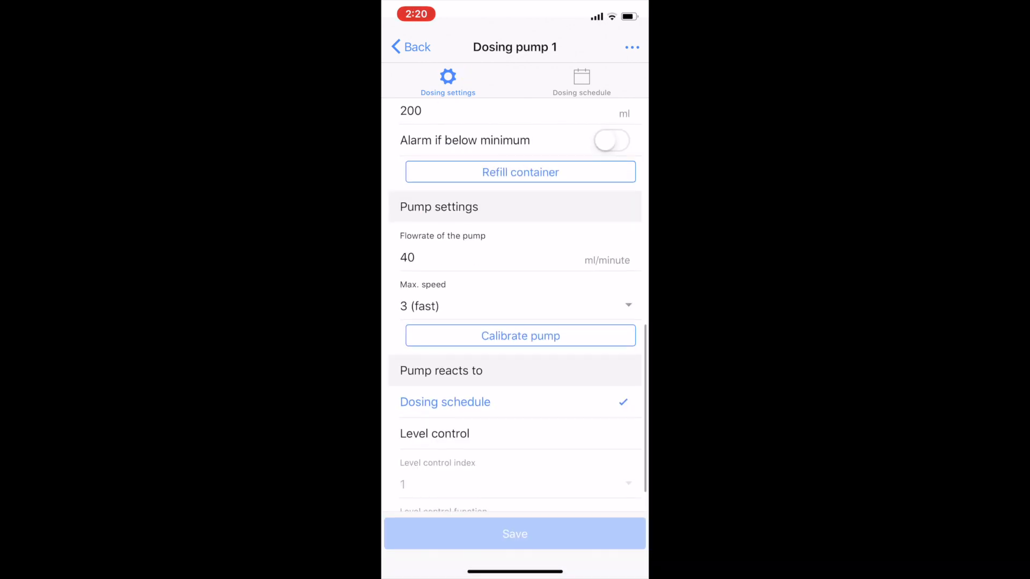
left_click(518, 306)
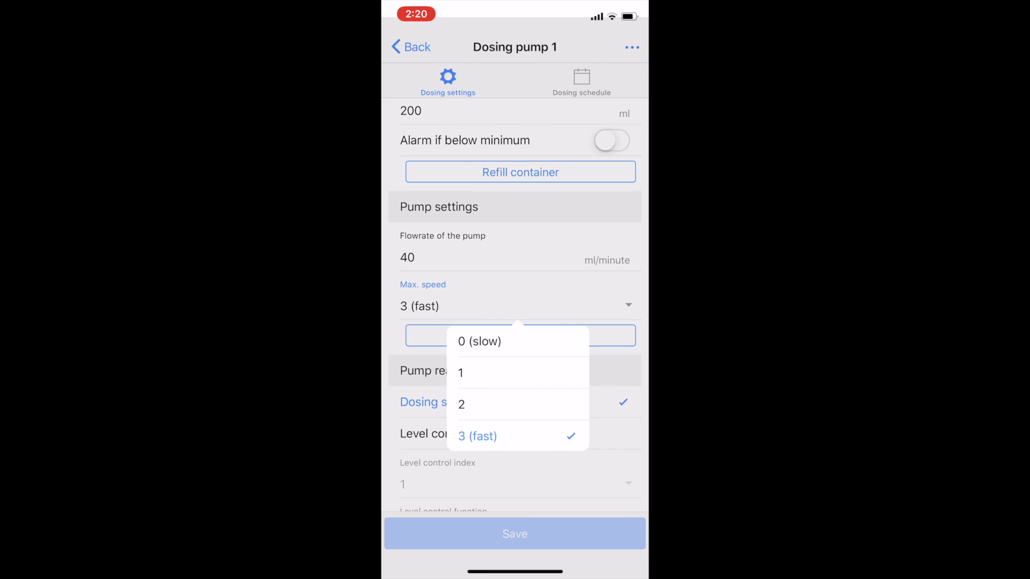
left_click(477, 437)
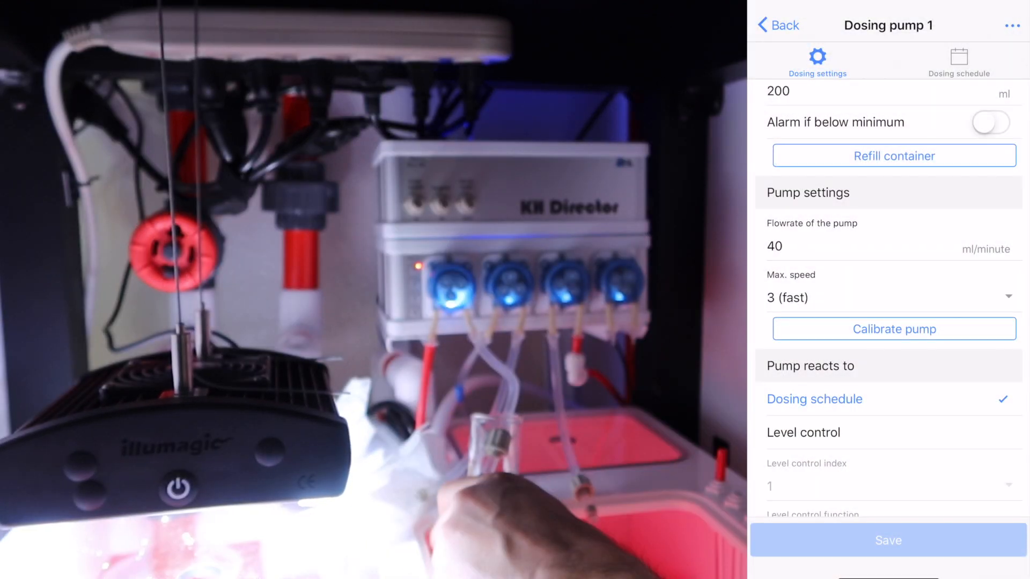
Step: Switch on reverse manual dosing for Dosing pump 2 (KHD REAGENT)
left_click(893, 329)
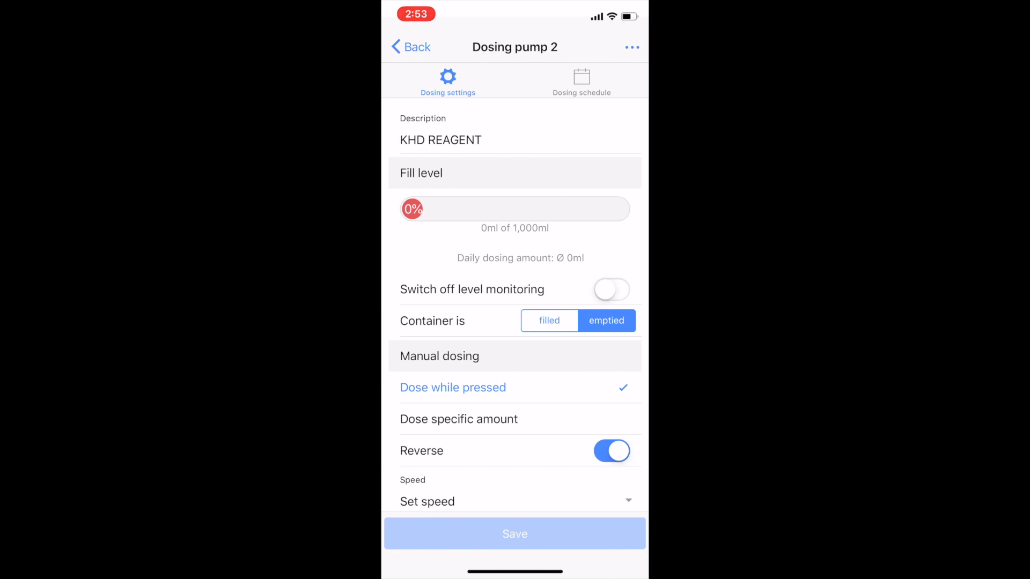
Step: Set Dosing pump 2's container to 500 ml capacity, 200 ml minimum, with low-level alarm on
scroll("down", 3)
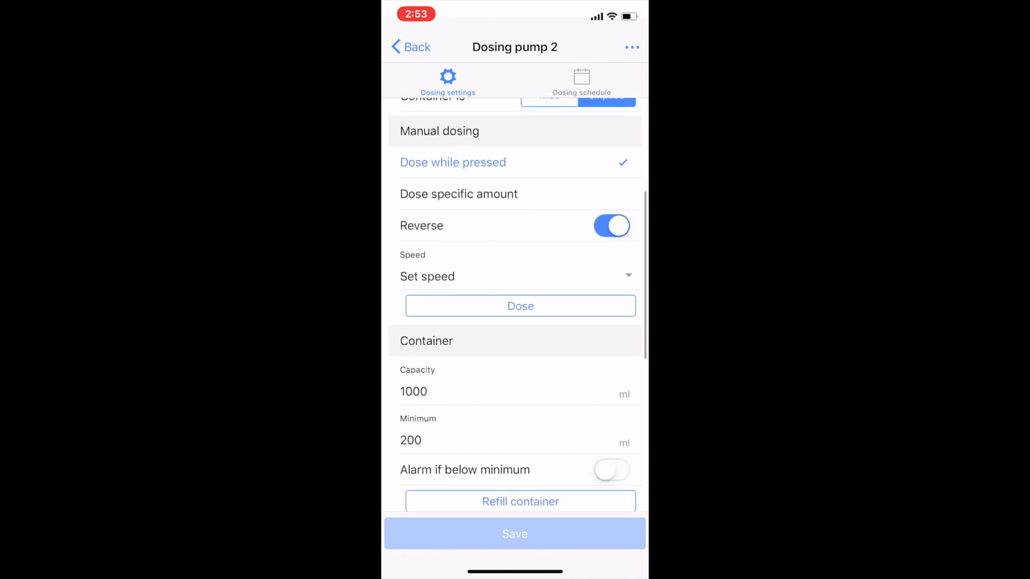
scroll("down", 3)
type("500")
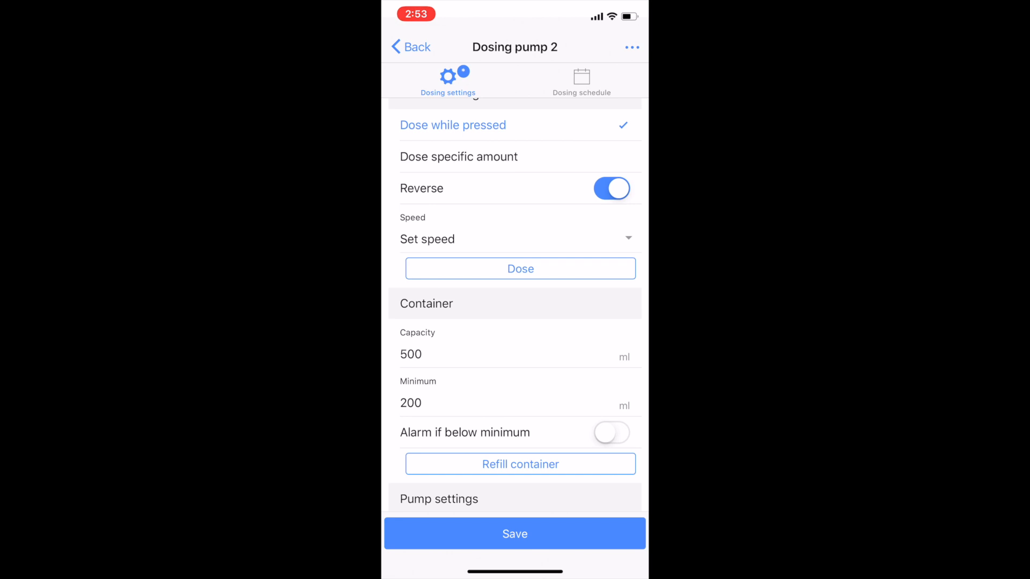
left_click(610, 432)
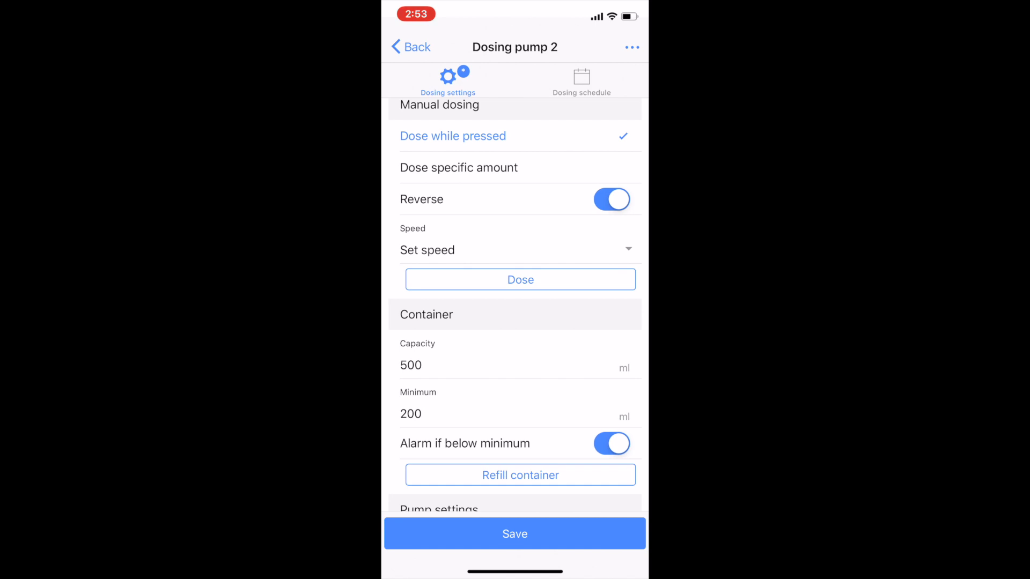
Step: Refill the reagent container to 485 ml (97%) and save the pump settings
scroll("down", 3)
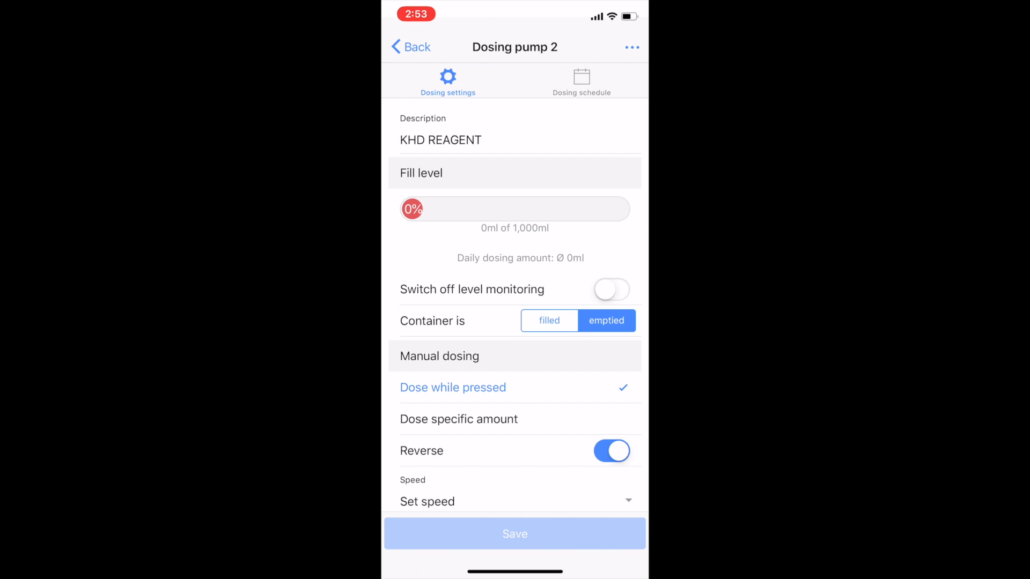
scroll("down", 3)
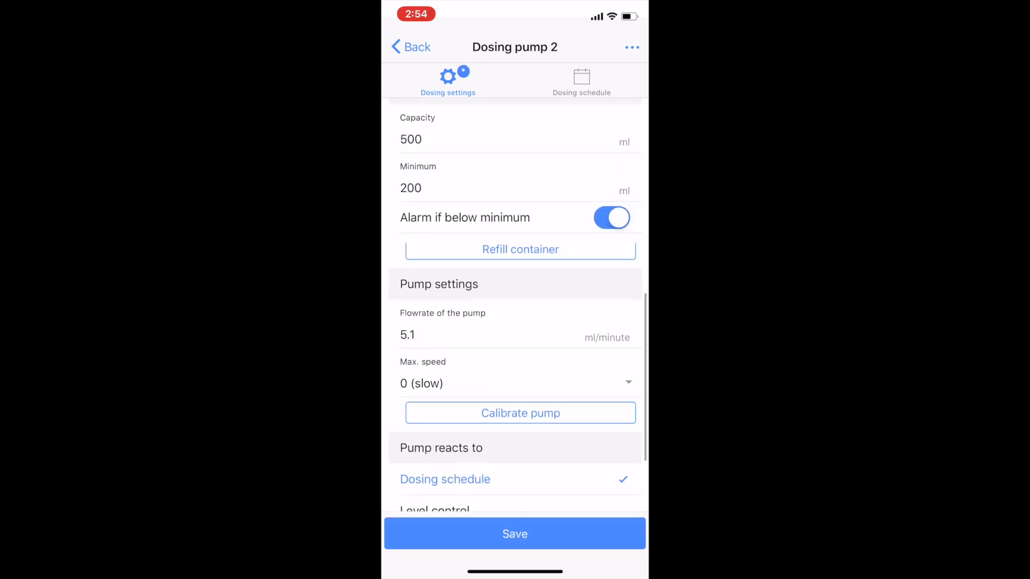
left_click(519, 249)
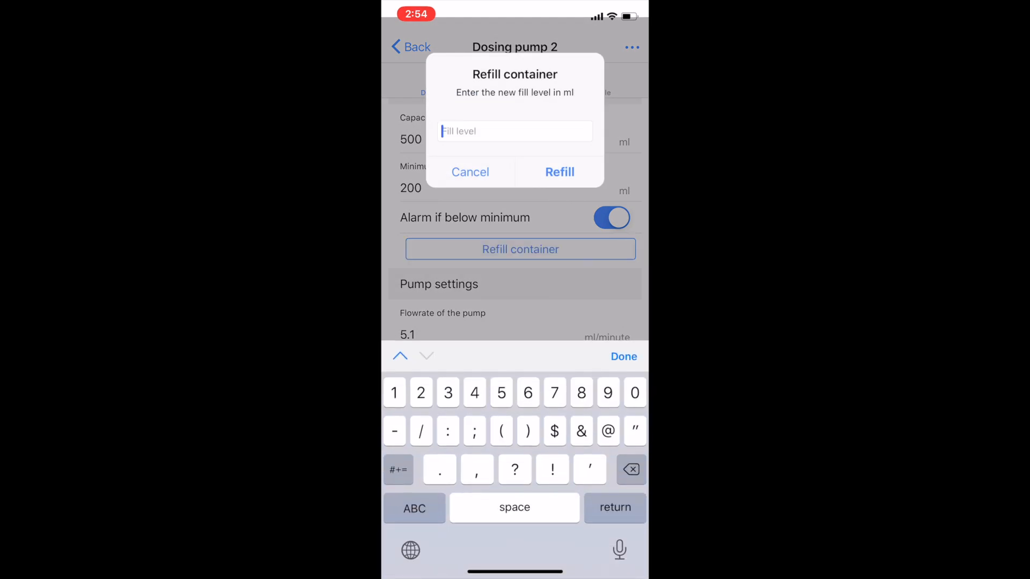
left_click(559, 172)
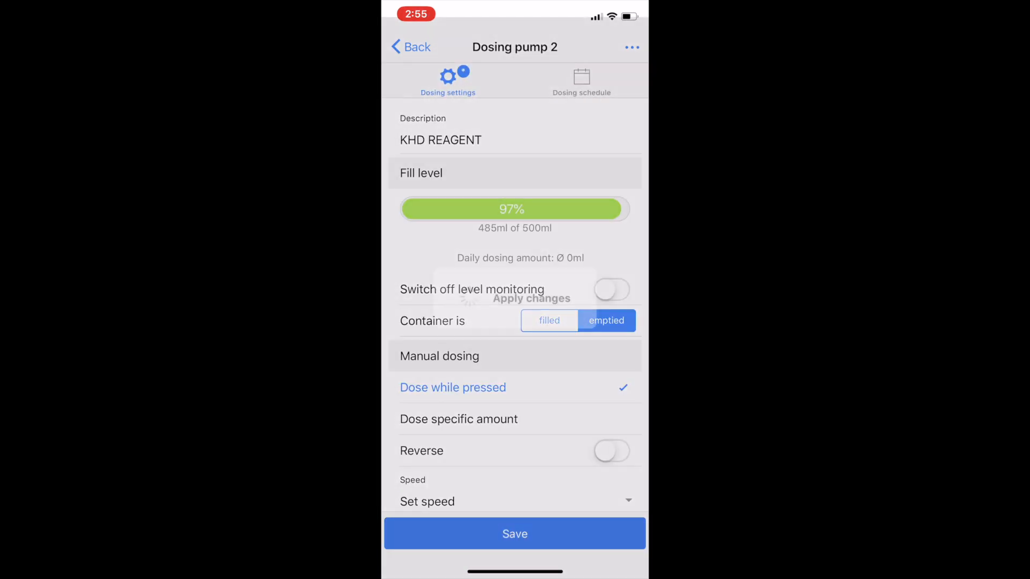
left_click(514, 533)
type("3785")
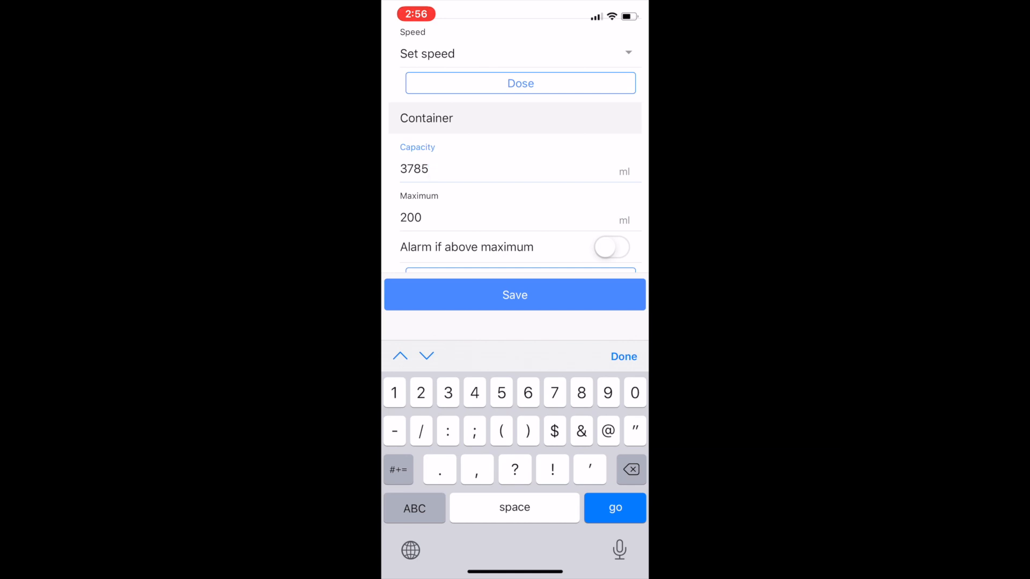
Step: Give Dosing pump 3 (WASTE WATER) a 3785 ml container capacity and save it
left_click(623, 356)
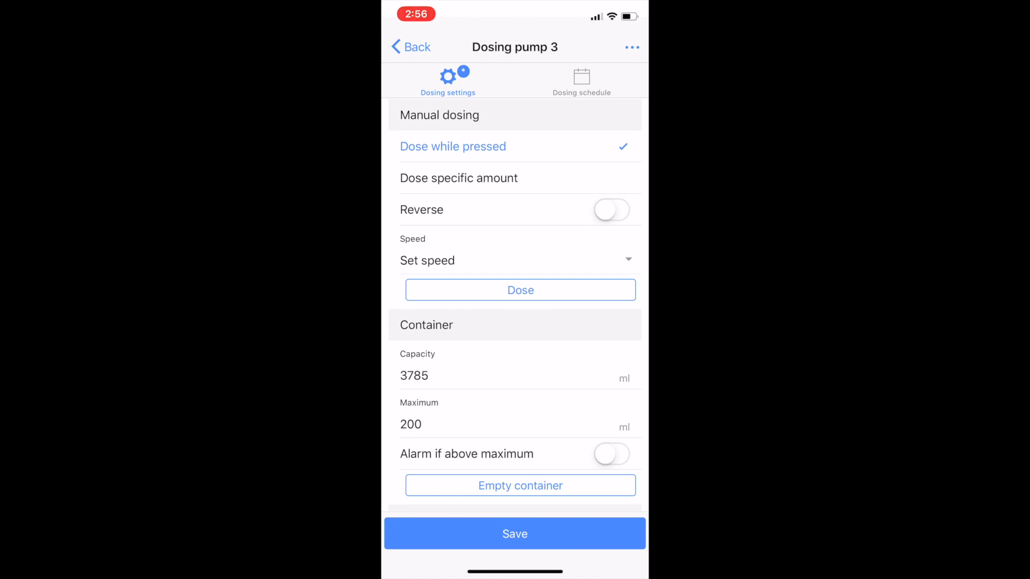
left_click(515, 533)
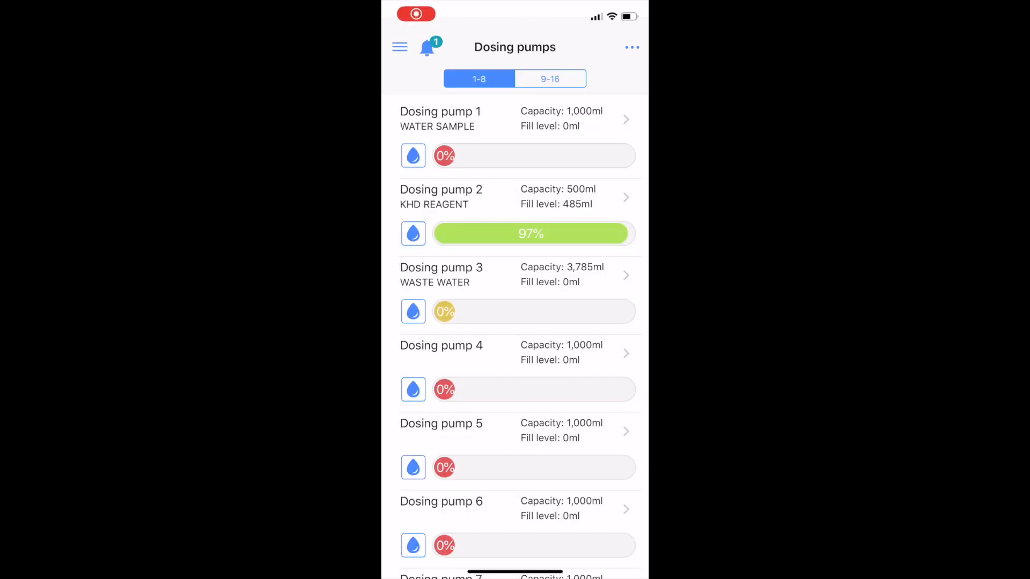
Step: Return to the dashboard and enter the KH Director settings page
left_click(399, 46)
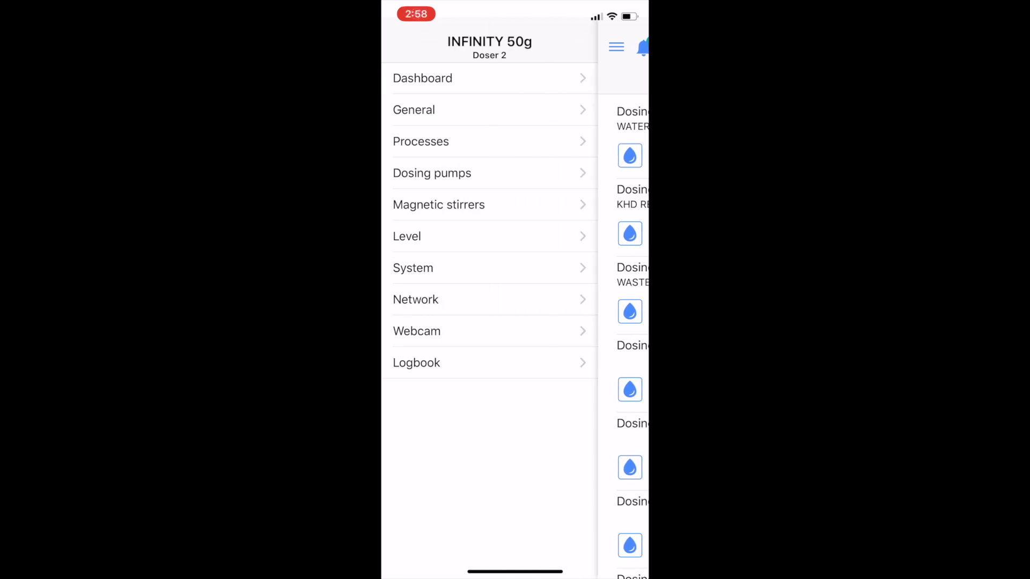
left_click(423, 77)
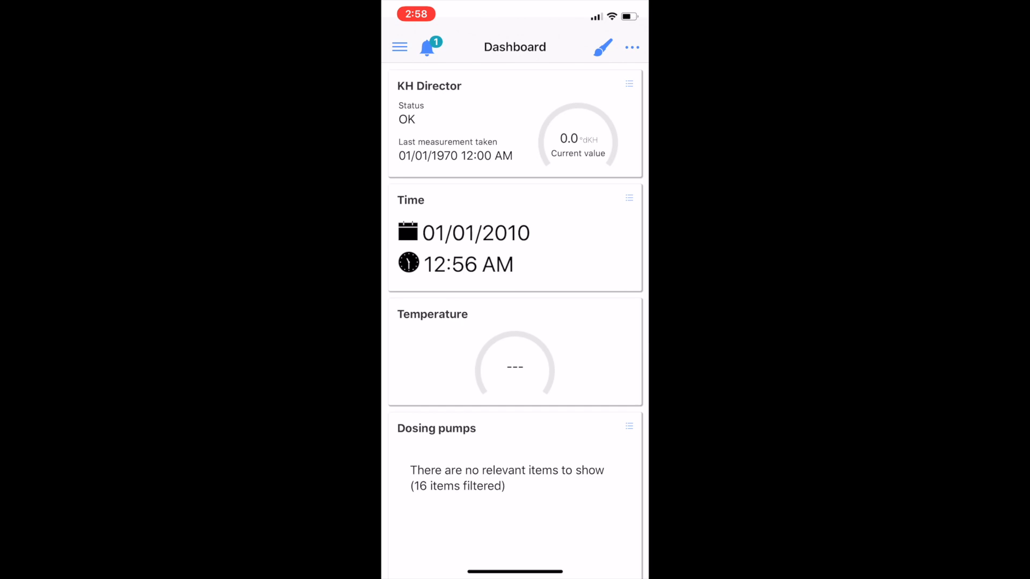
left_click(429, 86)
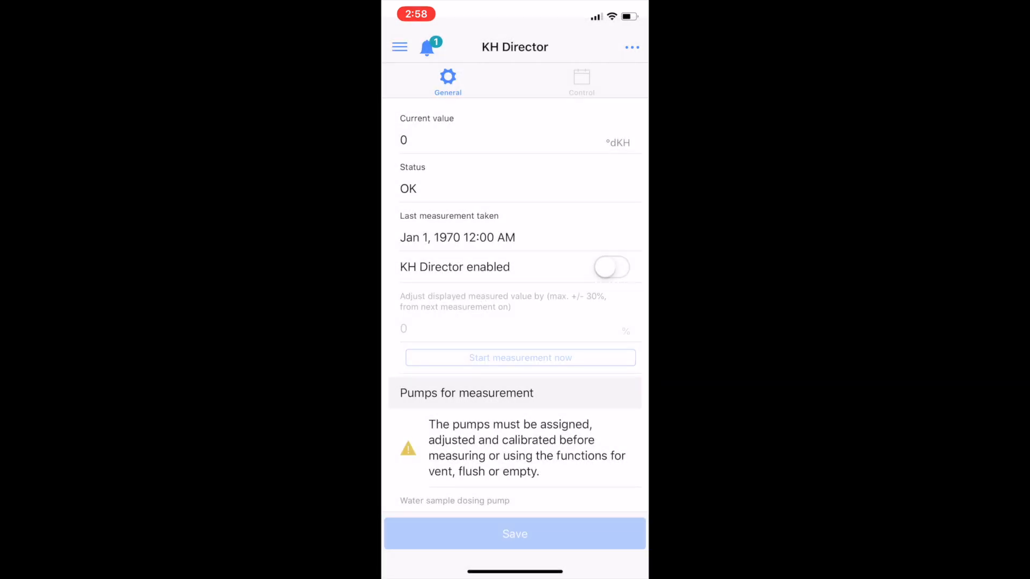
Step: Enable KH Director and save the change
left_click(611, 267)
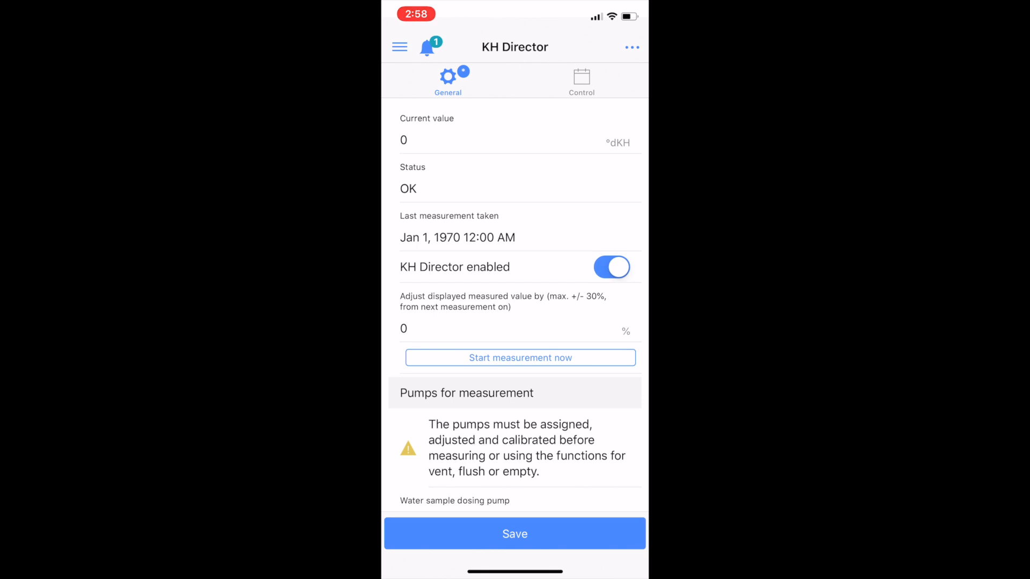
left_click(515, 533)
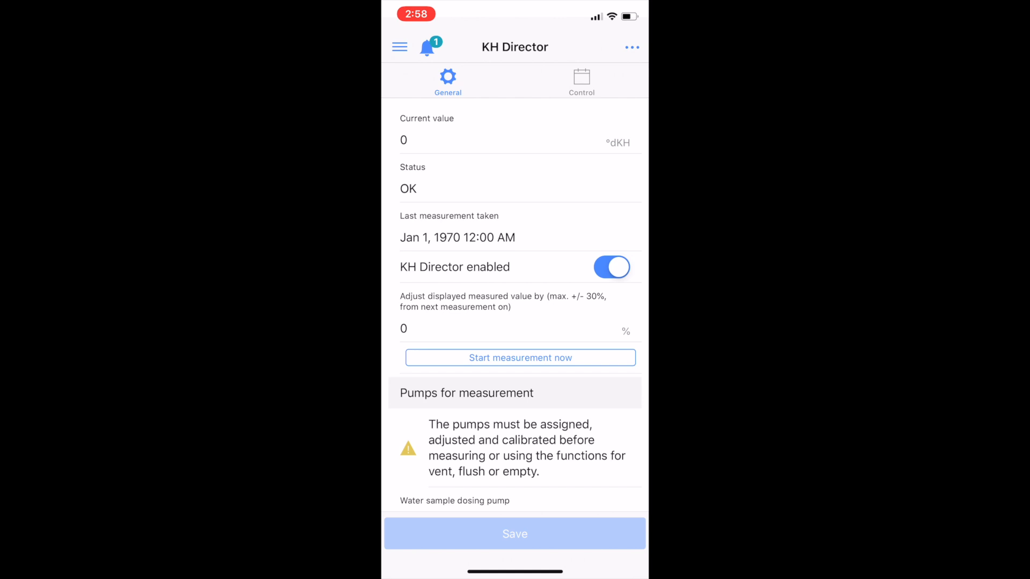
Step: Assign reagent to pump 2, waste water to pump 3, sample volume 80 ml, tube volume 3 ml
scroll("down", 3)
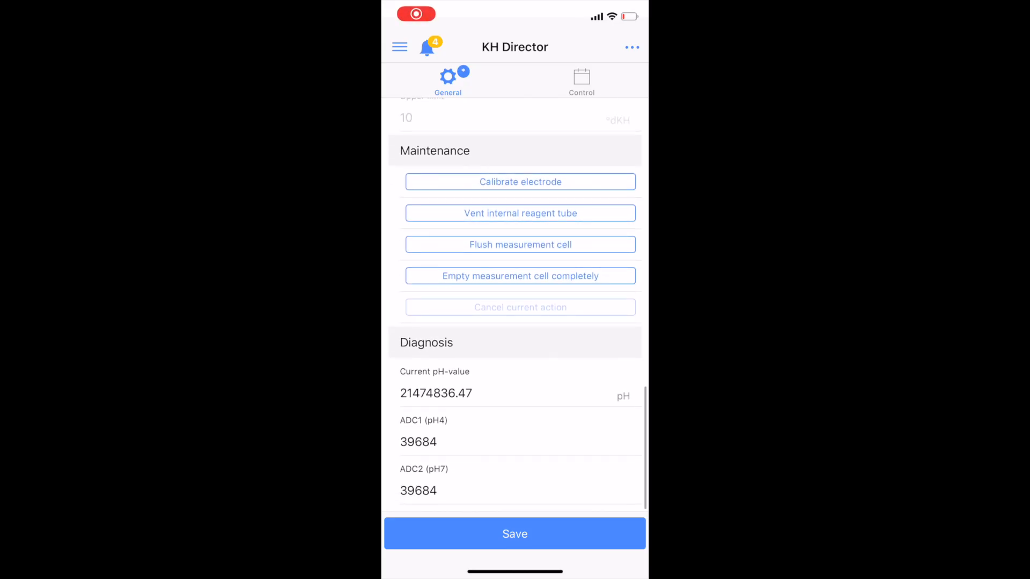
scroll("up", 3)
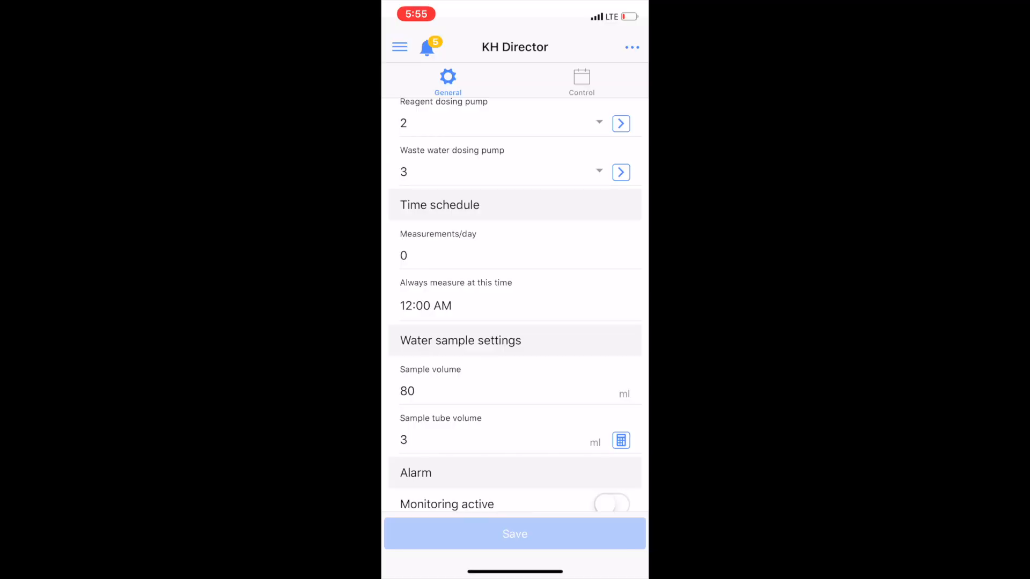
Step: Keep the sample volume at 80 ml and bring up the tube volume calculator
left_click(460, 390)
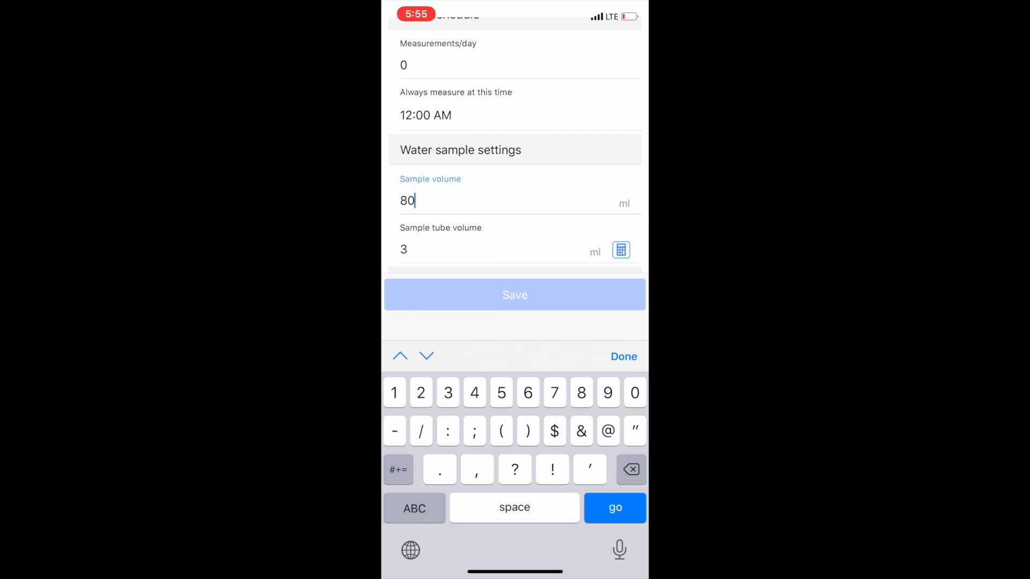
left_click(622, 357)
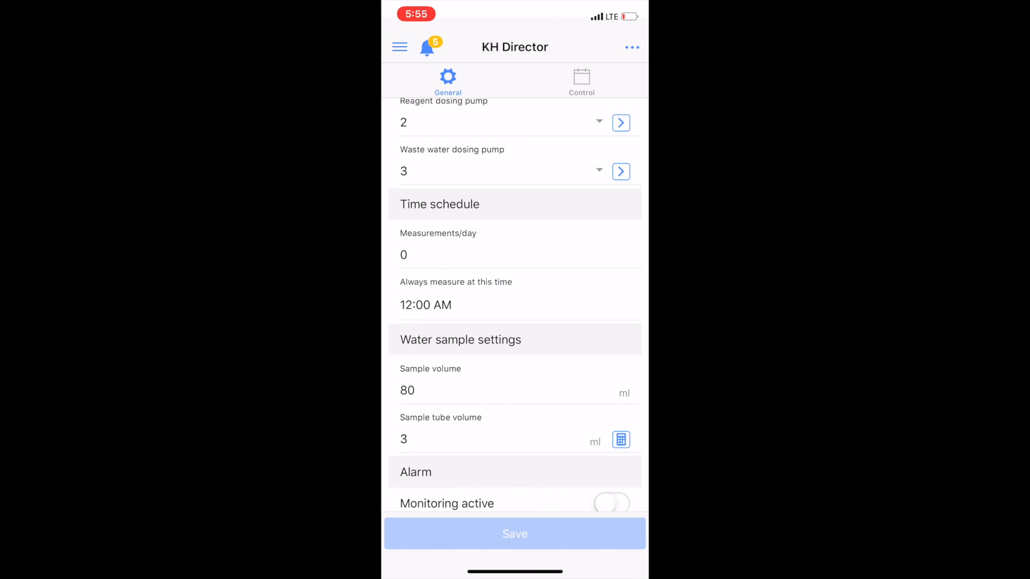
left_click(620, 440)
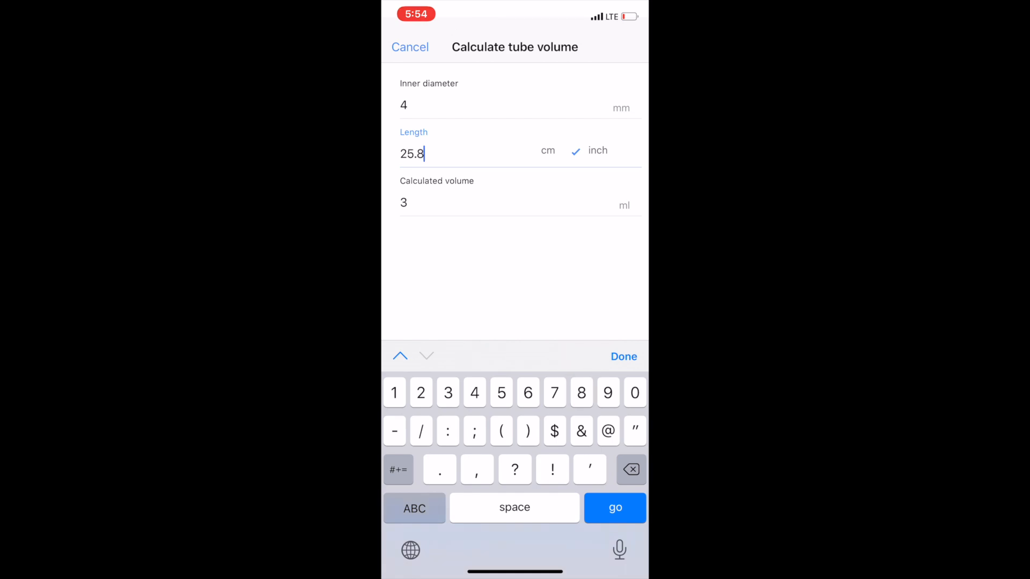
Step: Recalculate the tube volume as 3 ml from a 4 mm × 25.8 inch tube and save with 80 ml sample volume
left_click(410, 47)
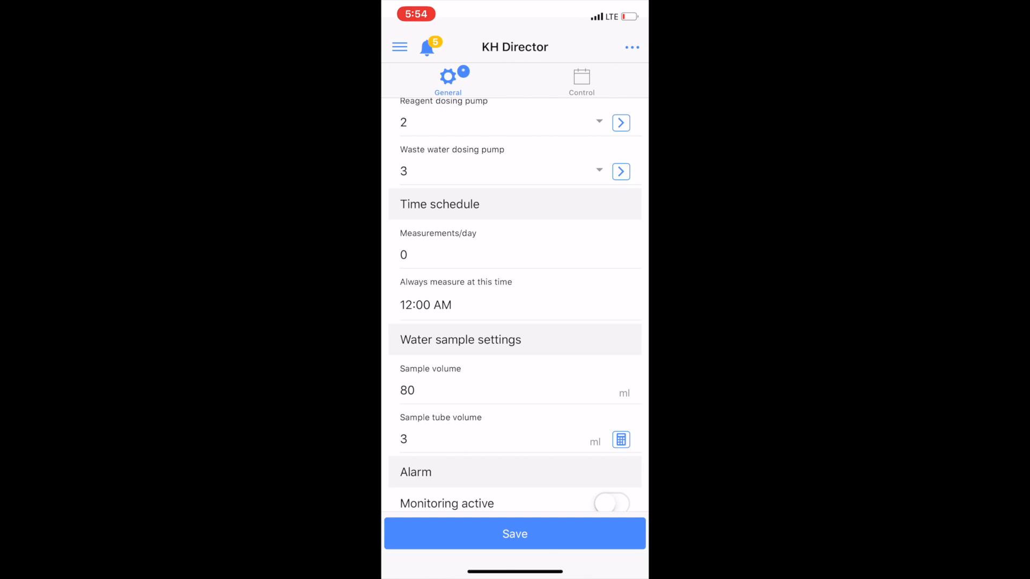
left_click(620, 440)
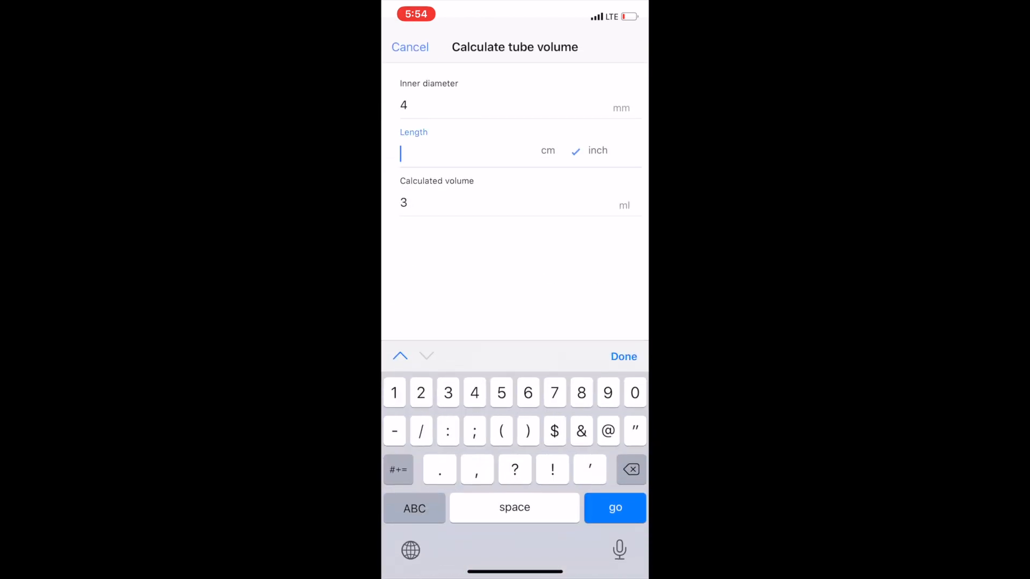
type("25.8")
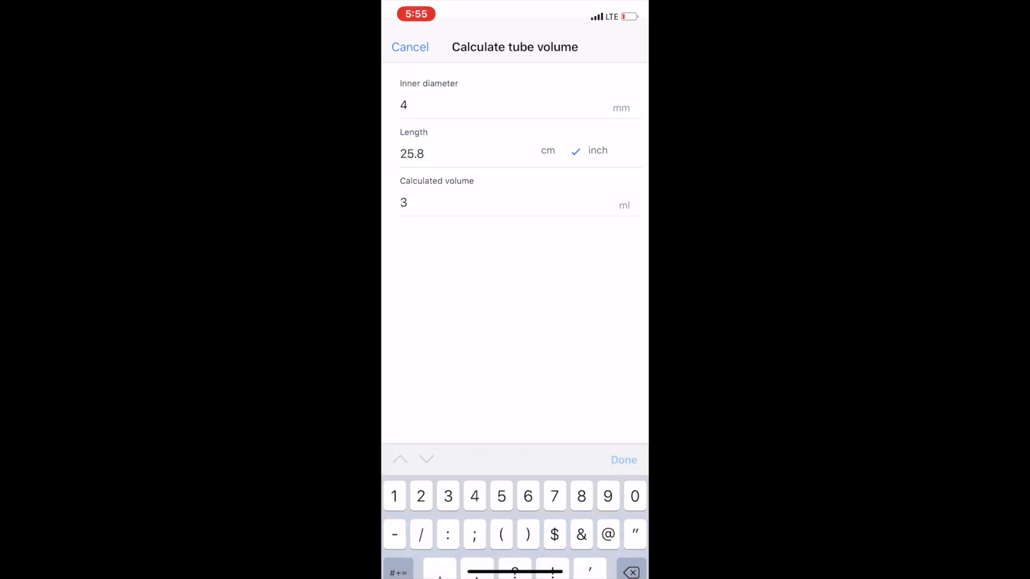
left_click(410, 46)
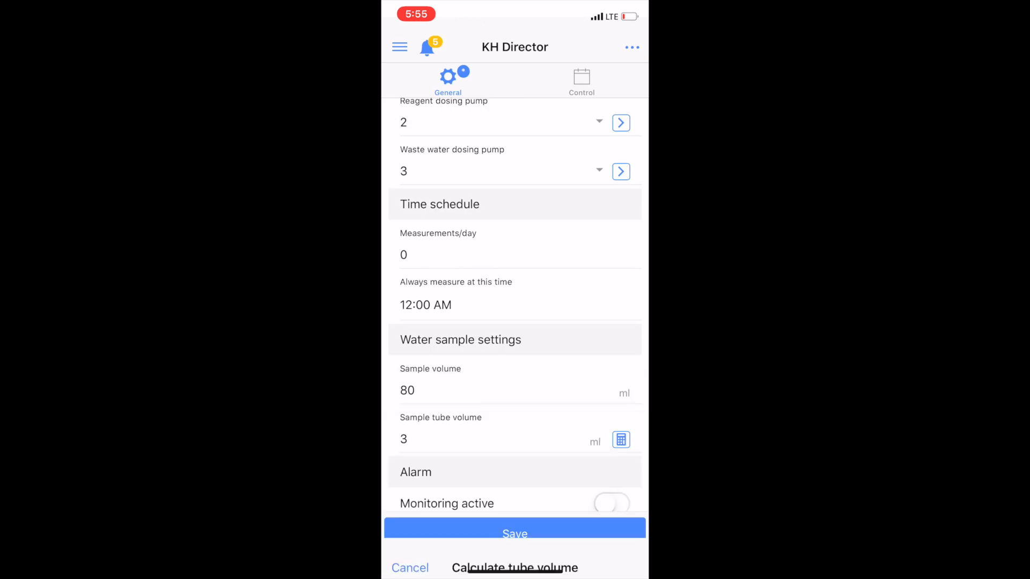
left_click(514, 533)
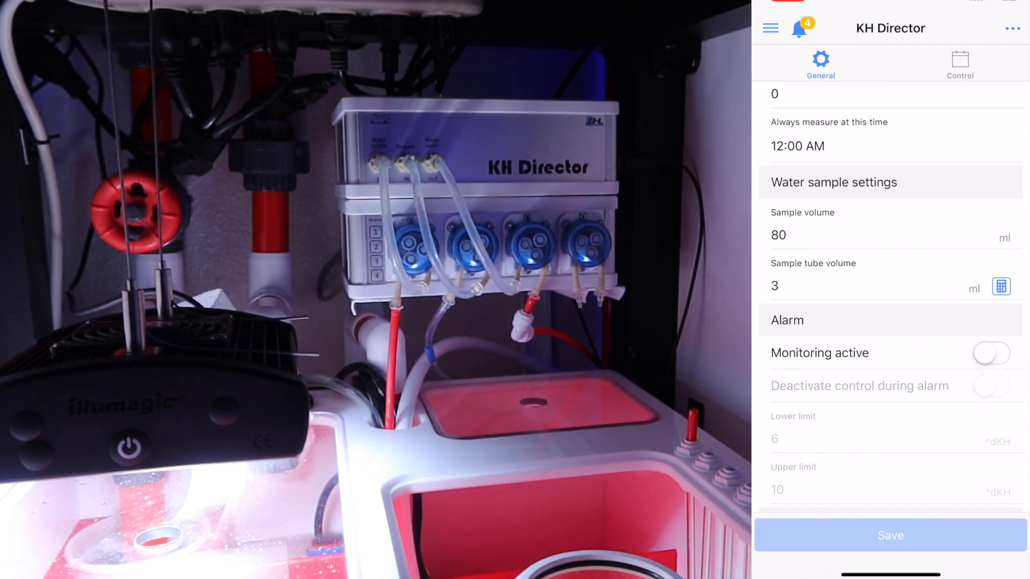
Step: Move from the saved water sample settings to the KH Director Control page
left_click(894, 230)
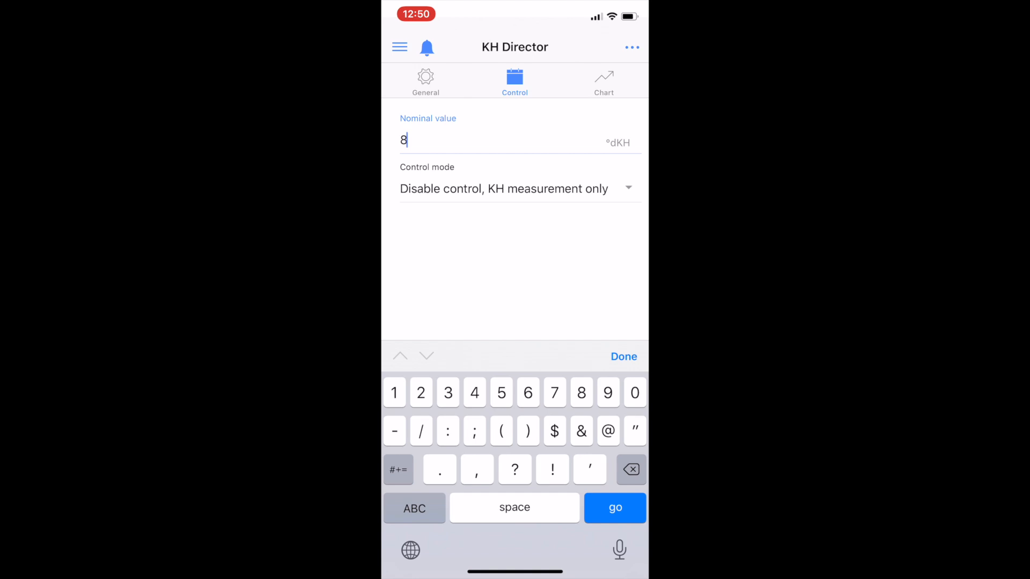
Step: Confirm nominal value 8 °dKH with 'Disable control, KH measurement only' and return to General
left_click(519, 188)
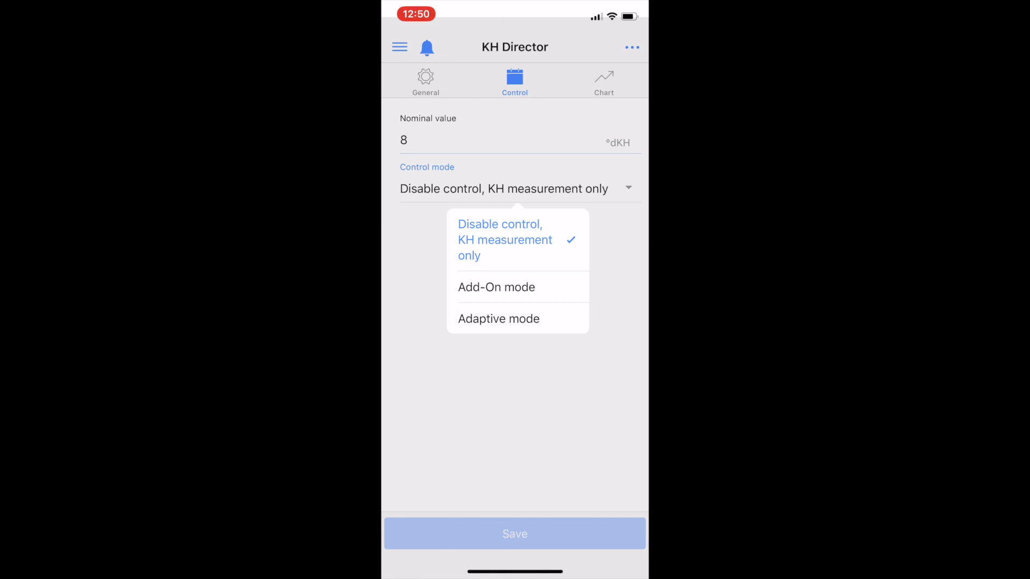
left_click(500, 240)
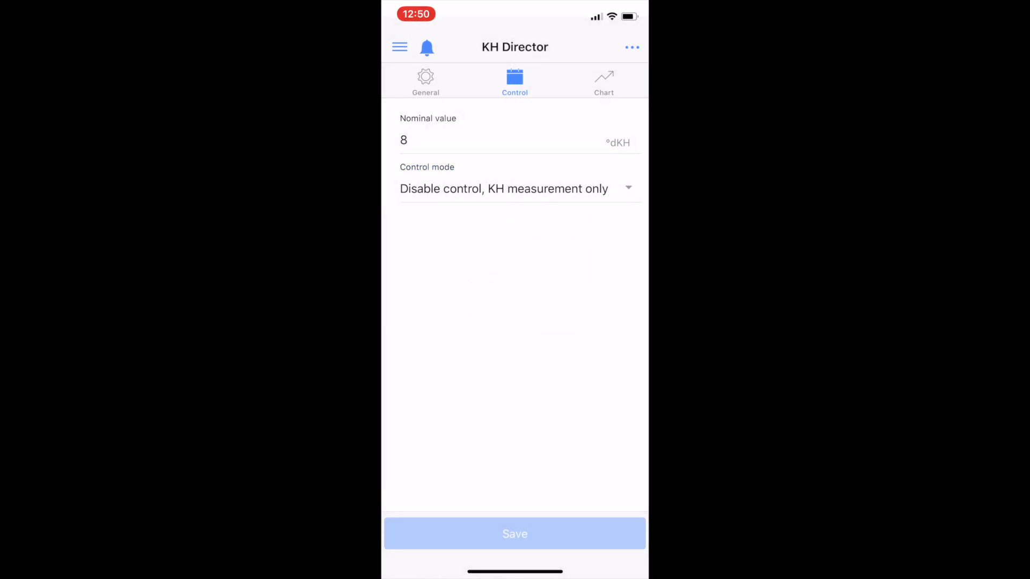
left_click(426, 79)
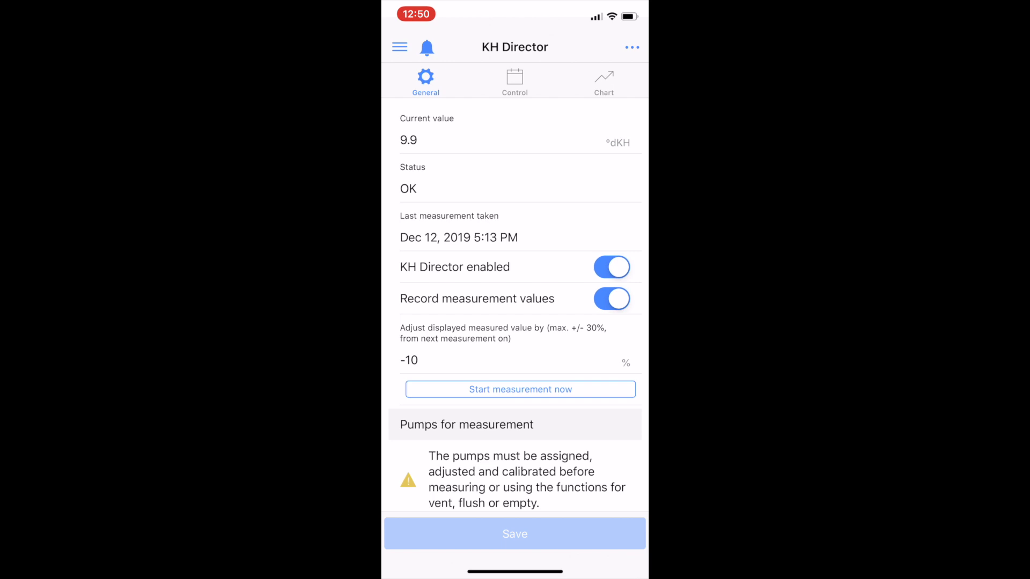
Step: Activate alarm monitoring with lower limit 7 °dKH and upper limit 11 °dKH
scroll("down", 3)
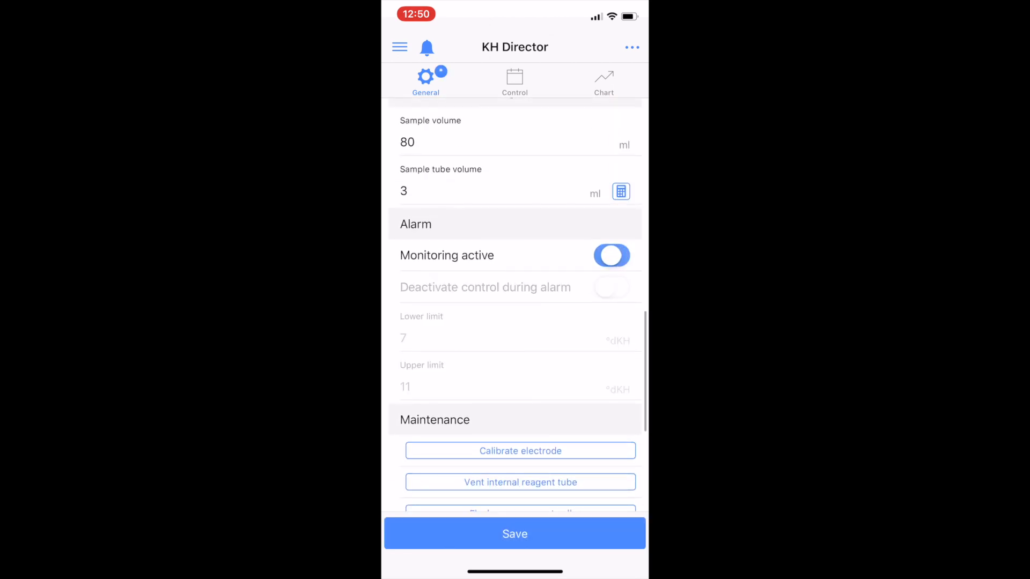
left_click(610, 255)
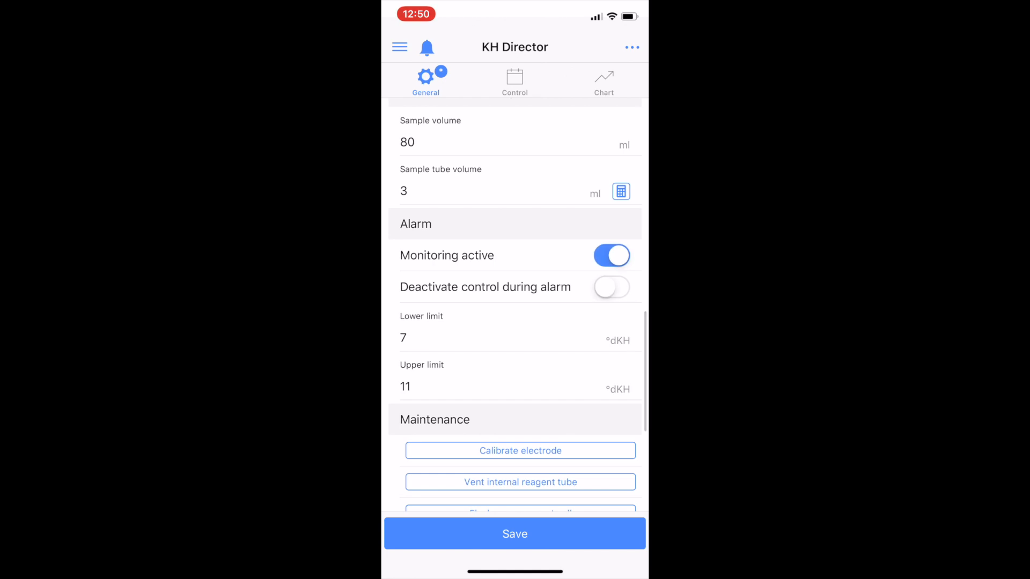
left_click(611, 288)
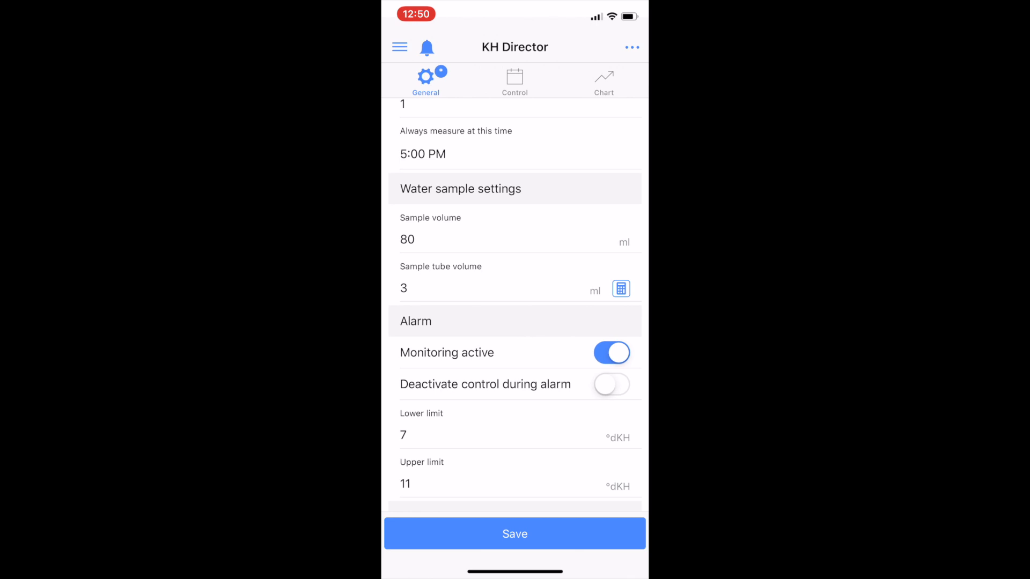
scroll("up", 3)
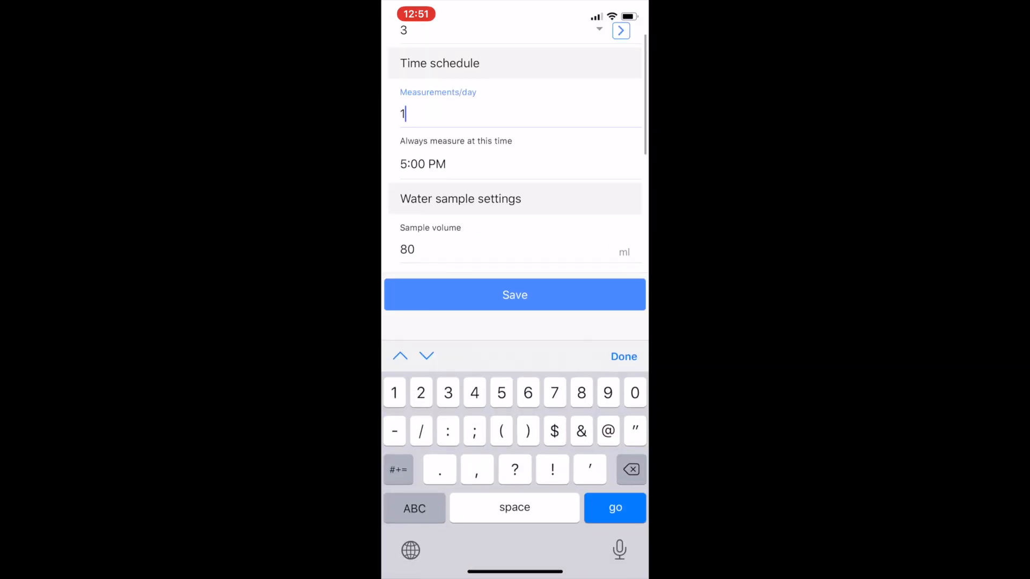
Step: Set one measurement per day, always taken at 5:00 PM
left_click(629, 469)
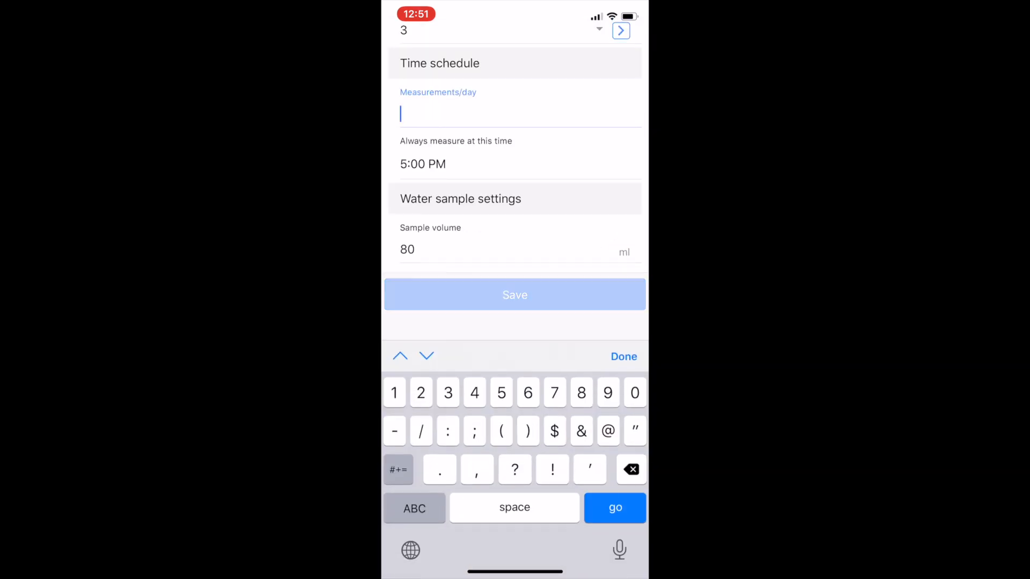
type("24")
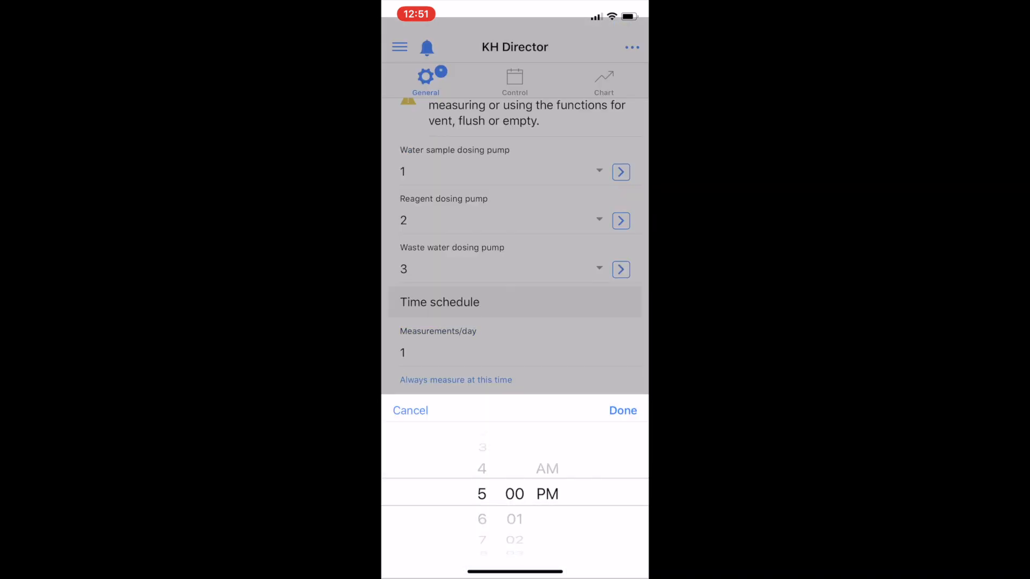
left_click(621, 411)
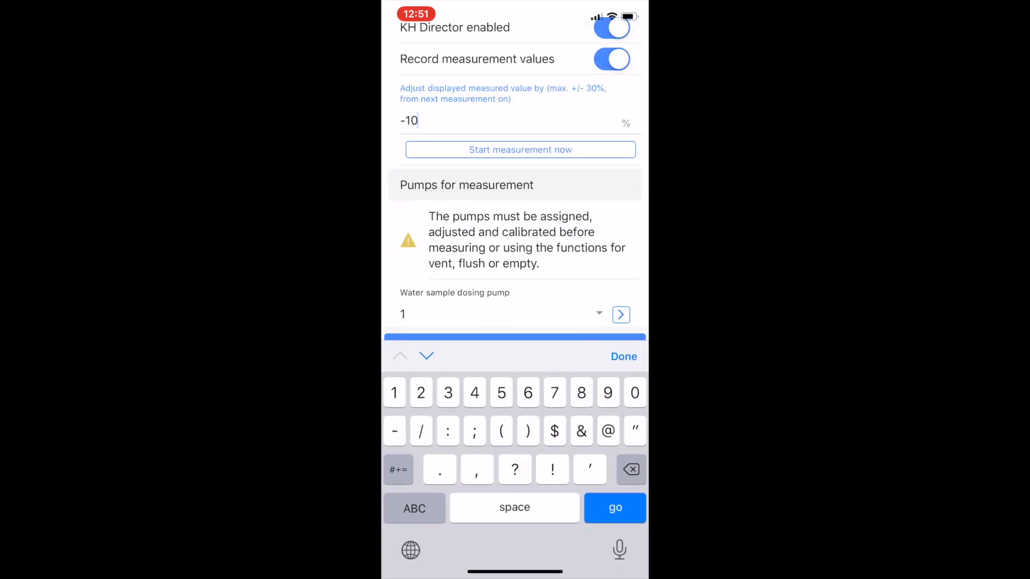
key("backspace")
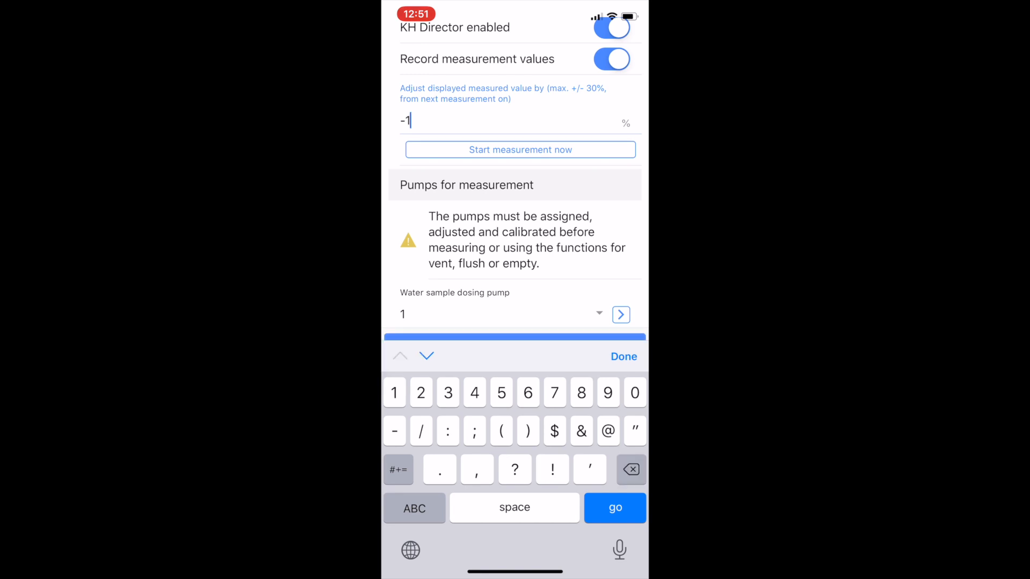
type("0")
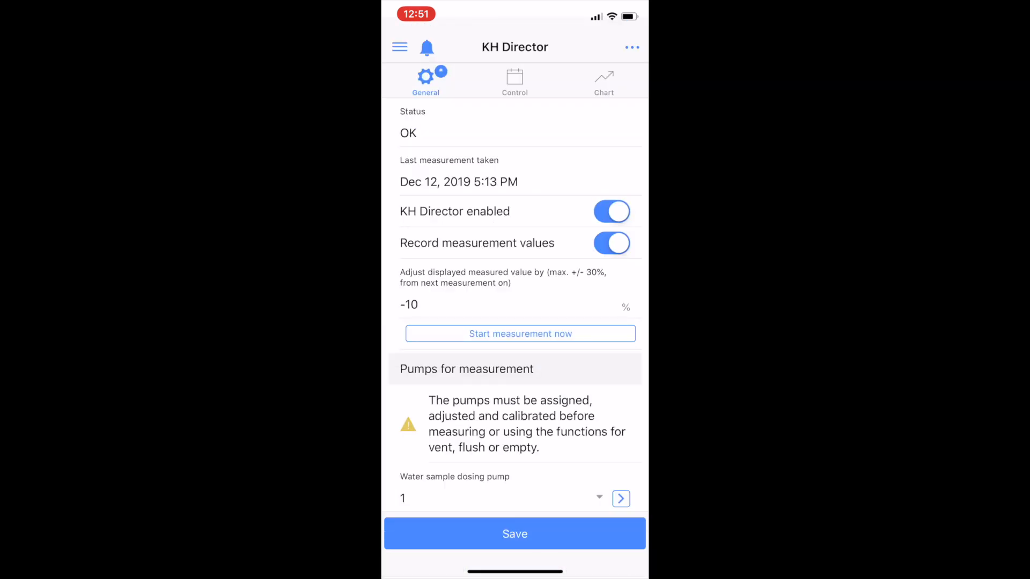
scroll("down", 3)
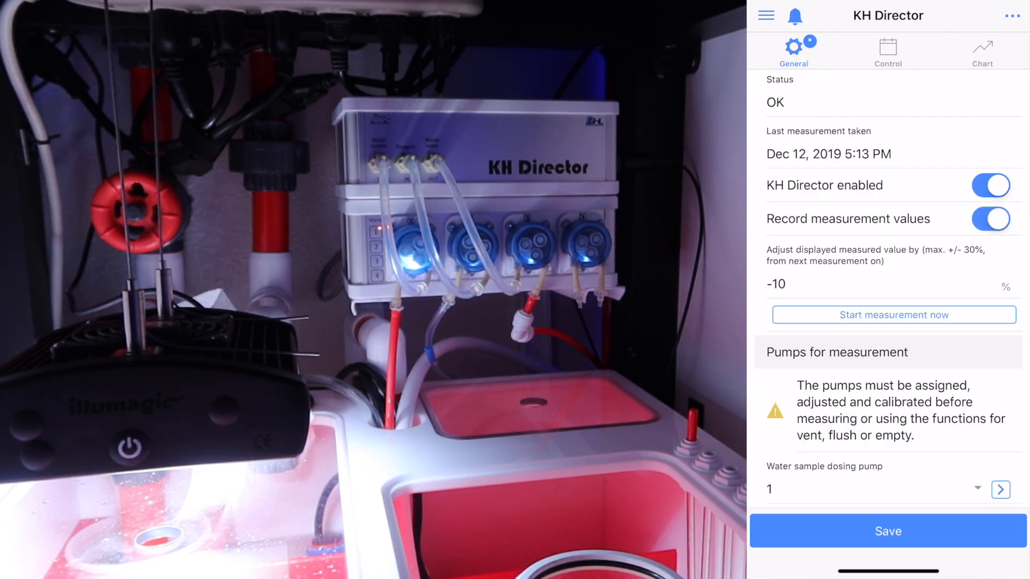
Step: Start the first KH measurement so the status shows Measuring
left_click(892, 315)
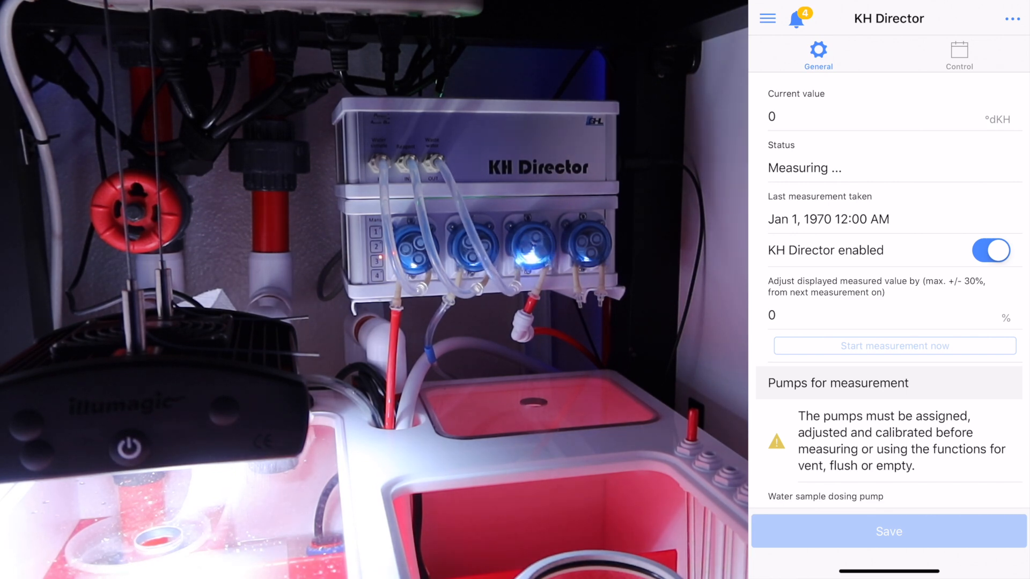